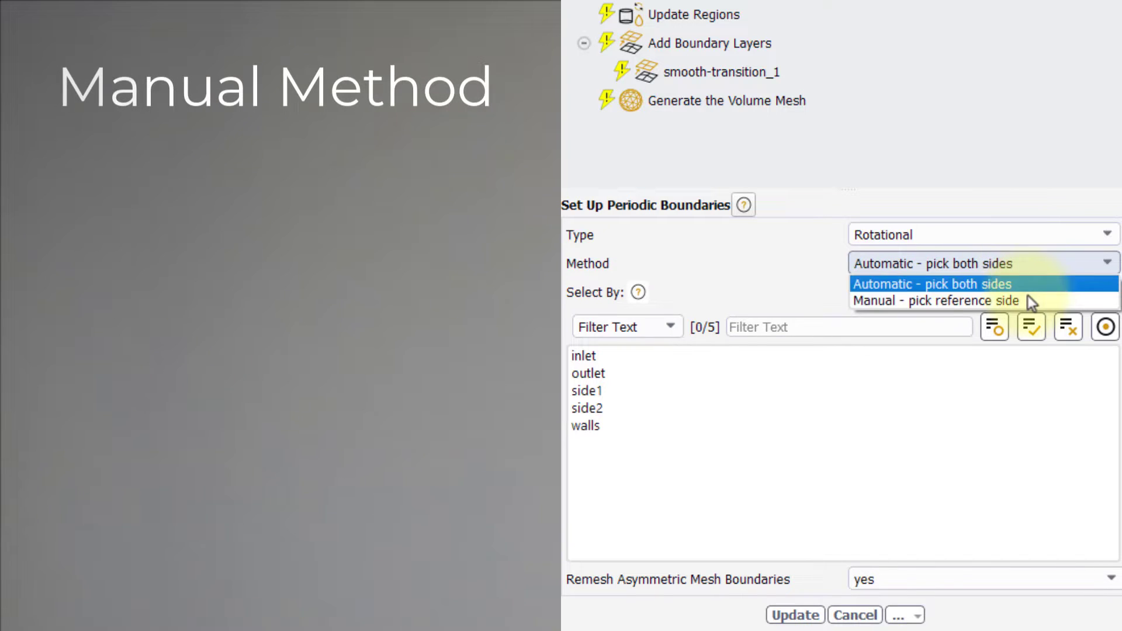
# - Switch the periodic setup to Manual - pick reference side, then set Type to Translational with Z shift 1
pyautogui.click(935, 301)
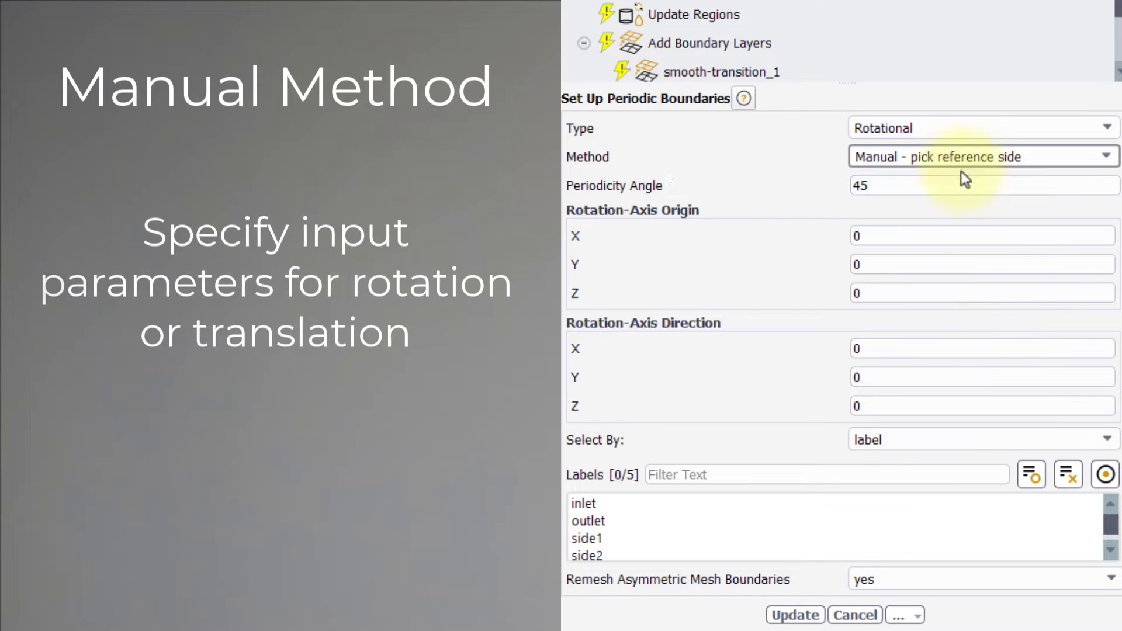
pyautogui.moveTo(689, 338)
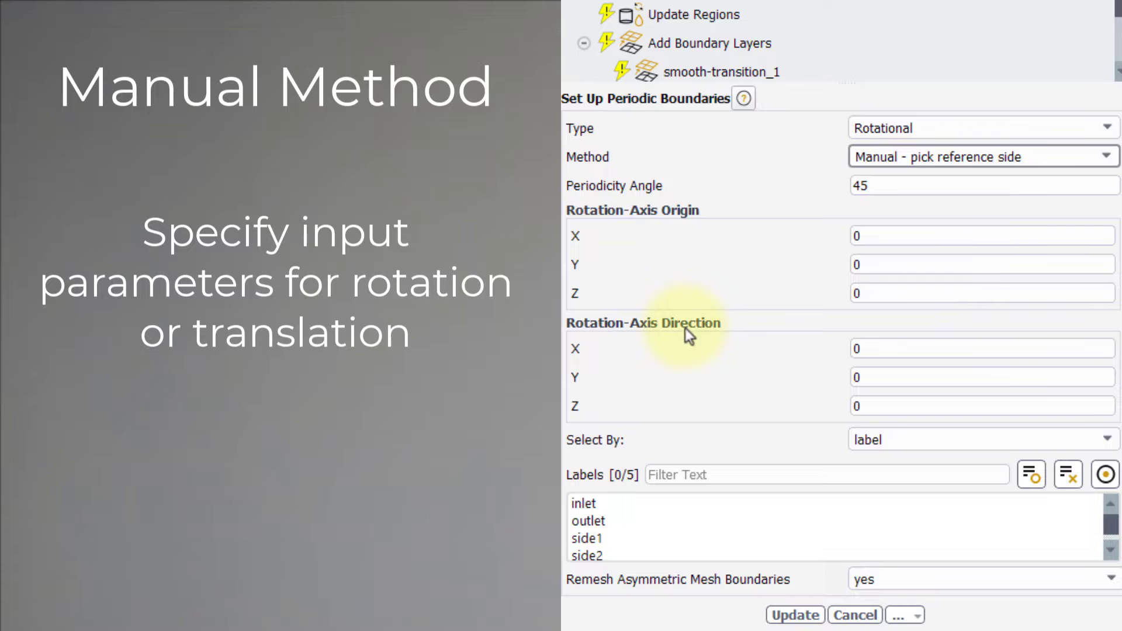
pyautogui.click(981, 235)
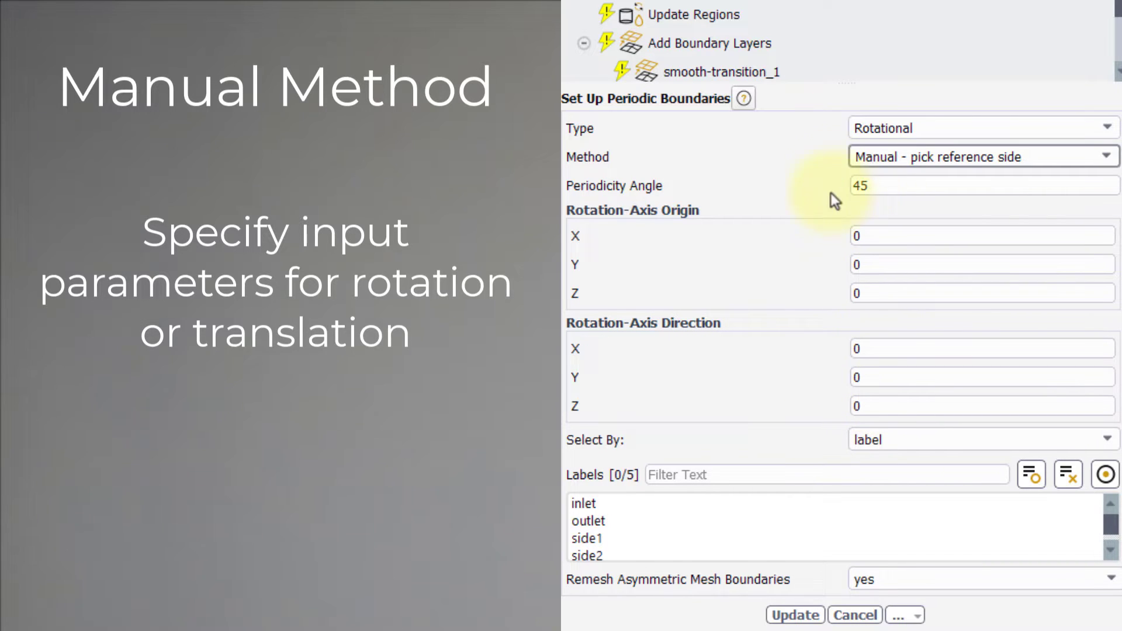
pyautogui.click(980, 128)
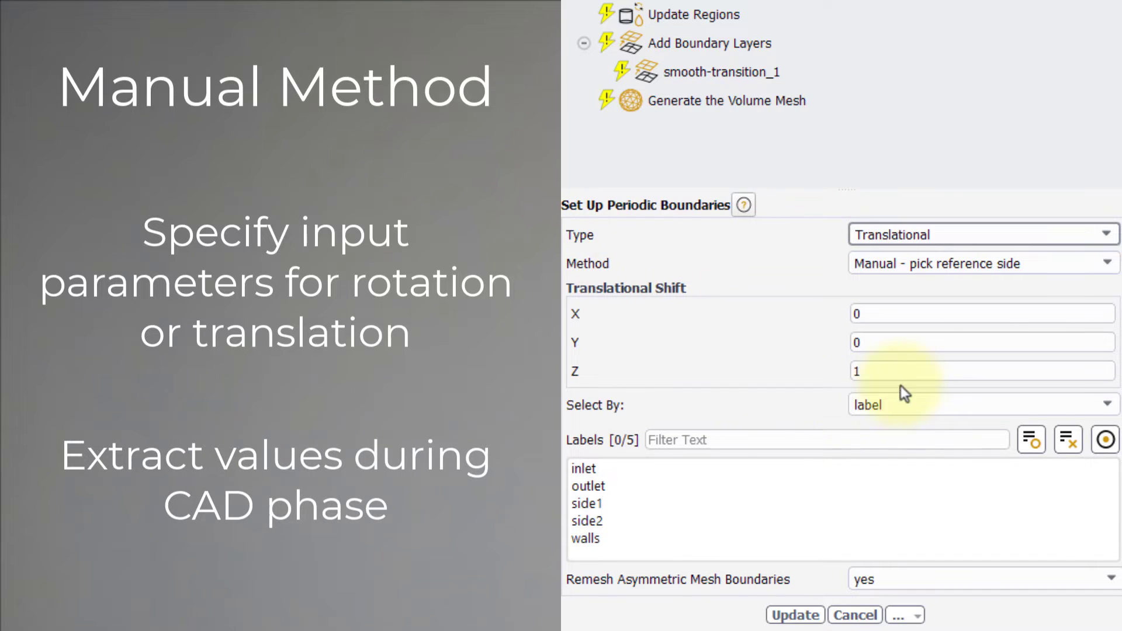
pyautogui.moveTo(918, 300)
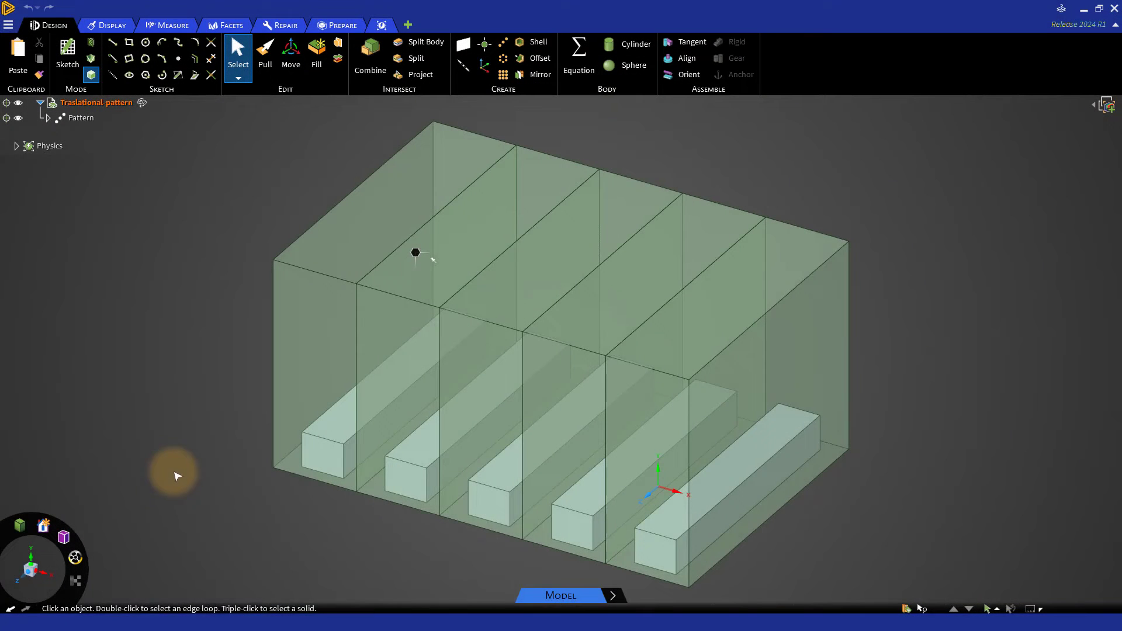
pyautogui.moveTo(321, 502)
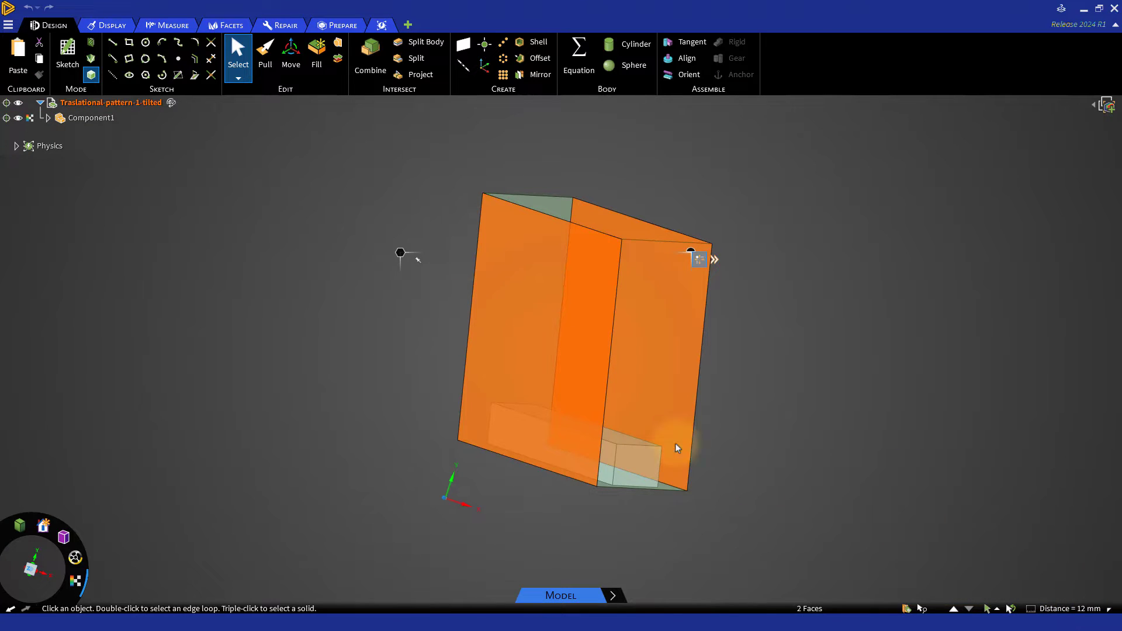
# - Measure the 12 mm distance between the tilted model's two periodic faces, then pick a corner vertex
pyautogui.click(172, 25)
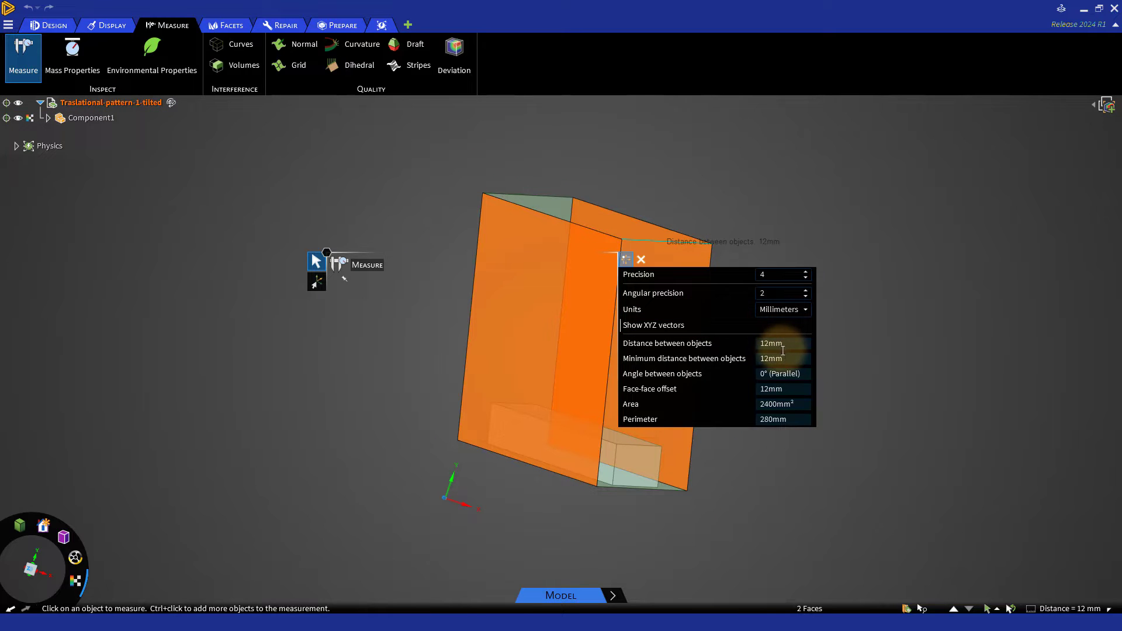
pyautogui.click(639, 259)
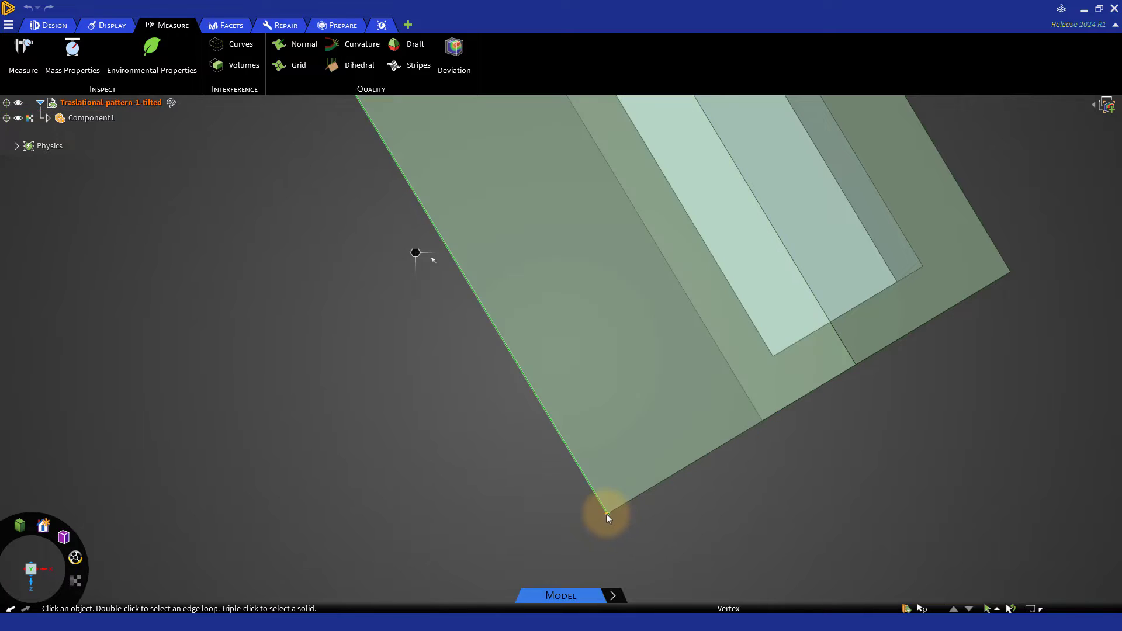
pyautogui.click(607, 512)
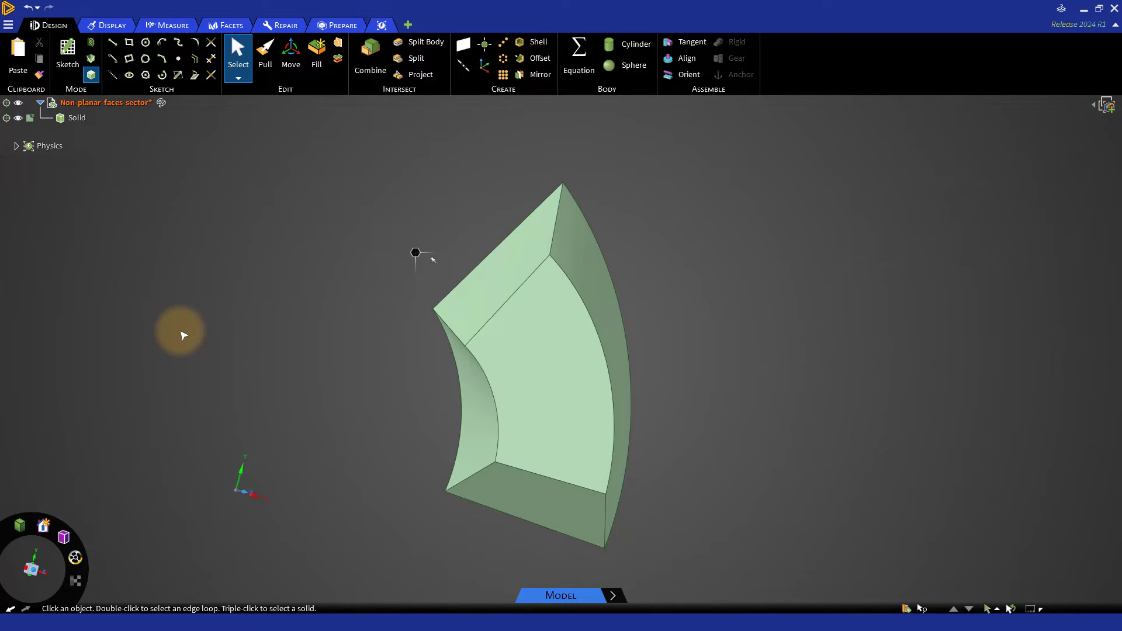
# - Measure the sector's curved inner edge and read its 14.29 mm radius from the status bar
pyautogui.click(171, 24)
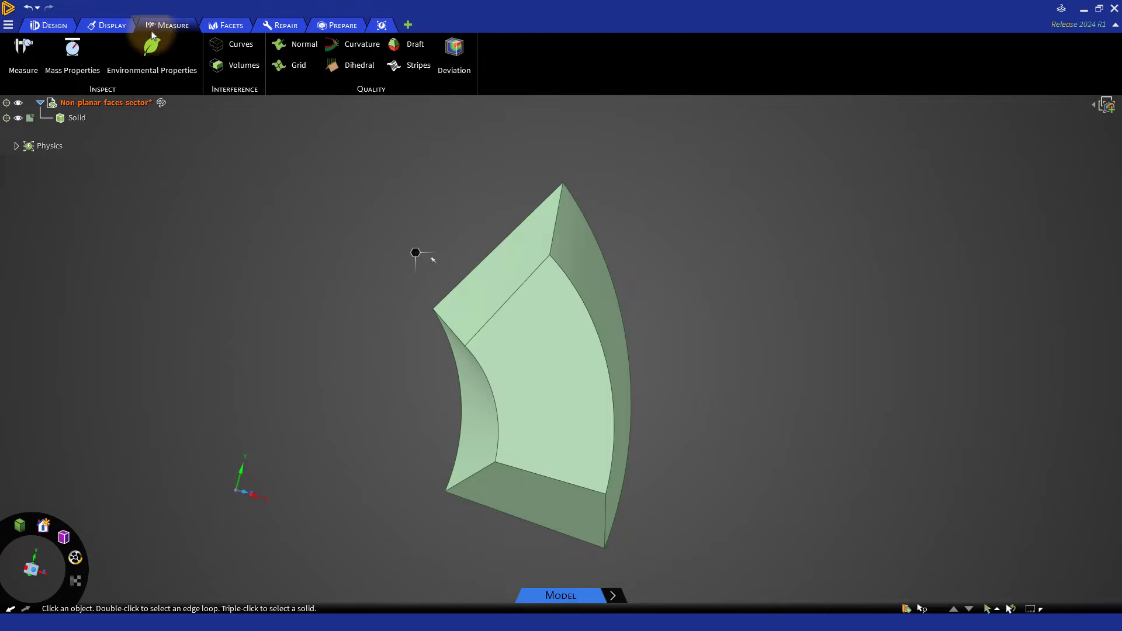
pyautogui.click(23, 50)
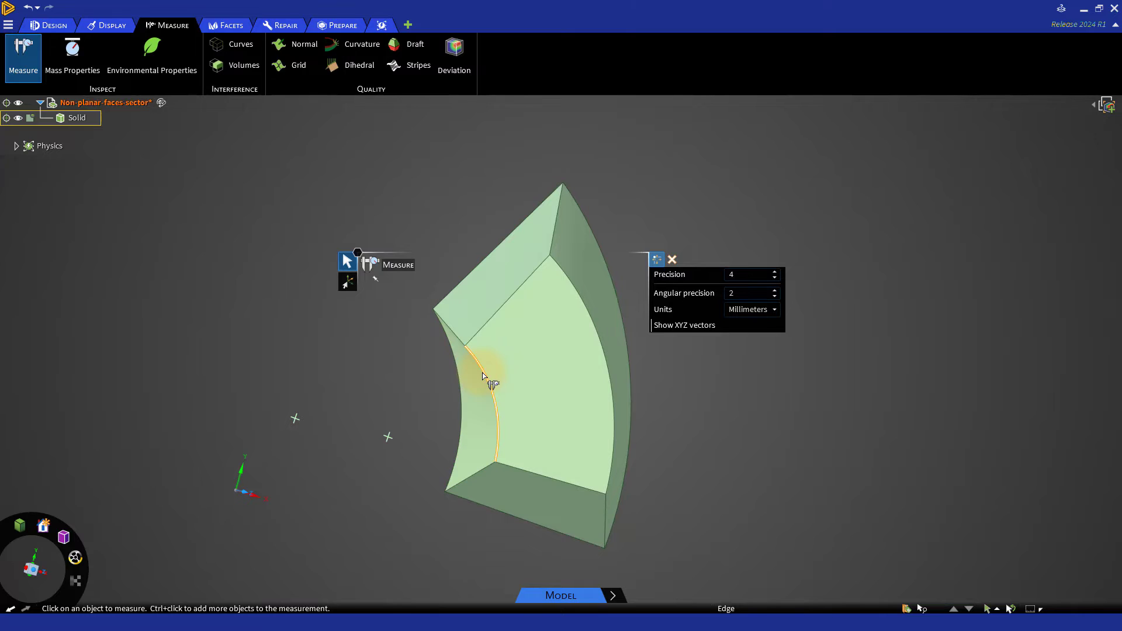
pyautogui.click(493, 372)
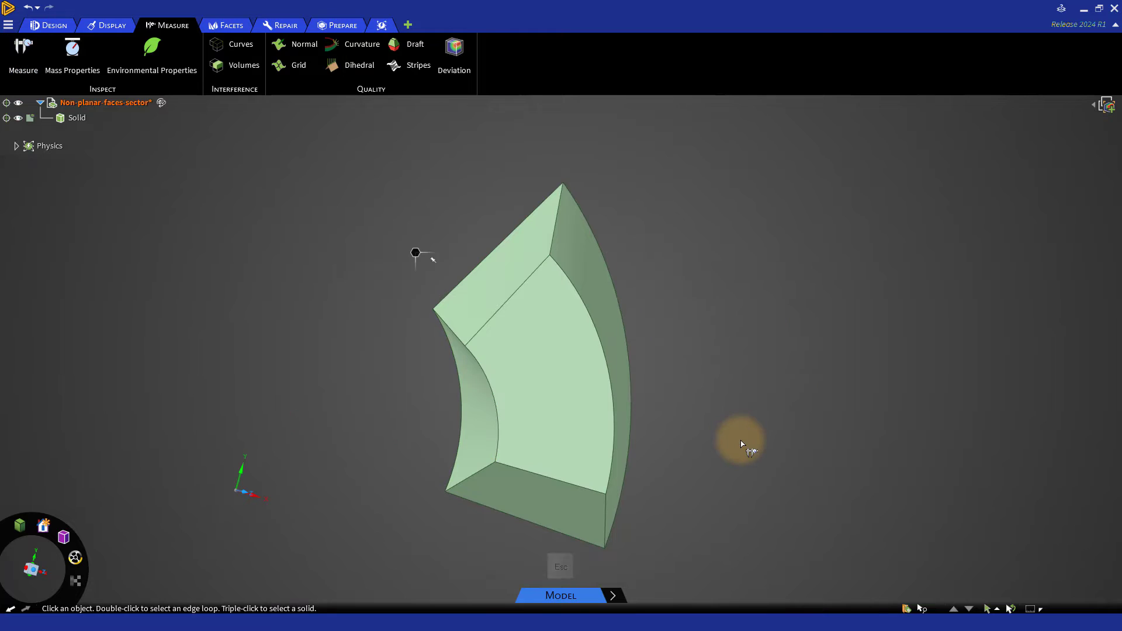
pyautogui.click(493, 441)
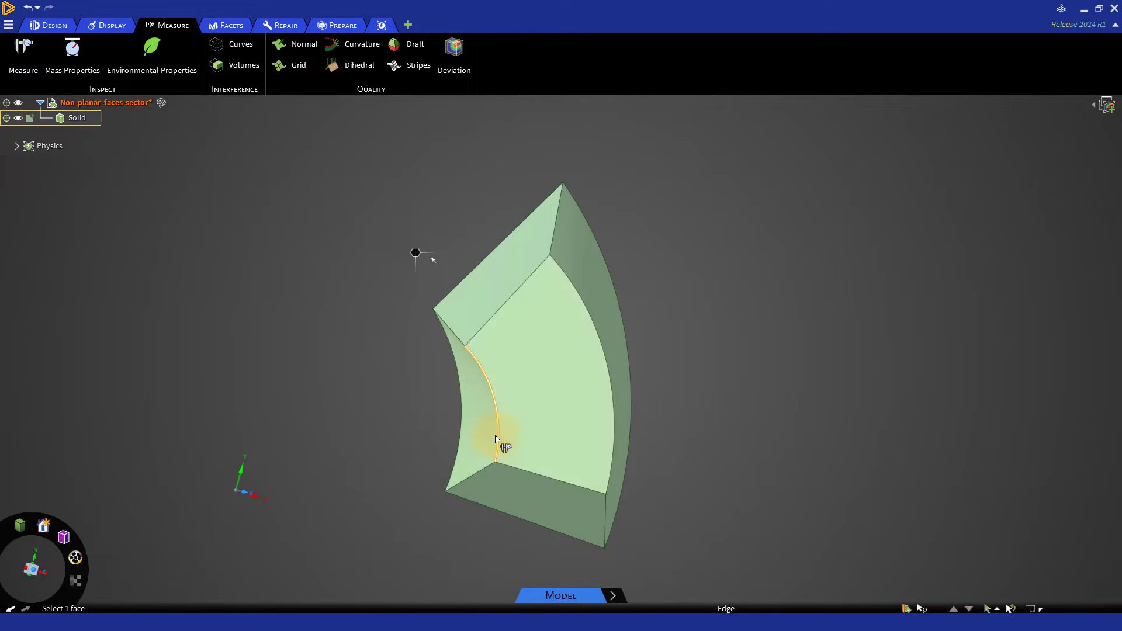
pyautogui.click(493, 422)
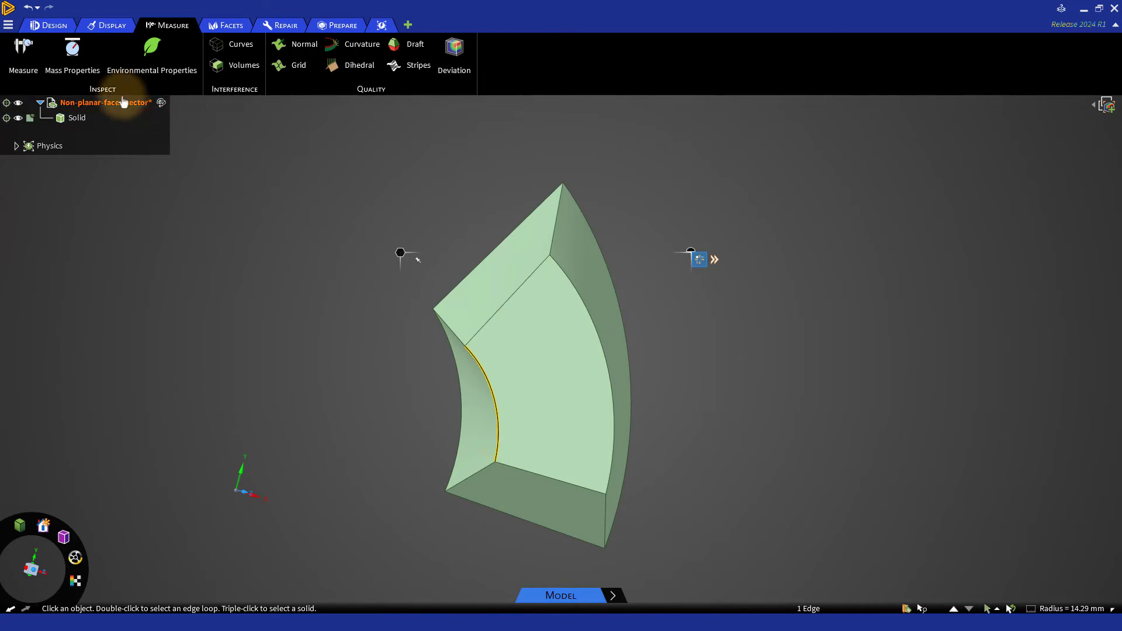
pyautogui.click(51, 25)
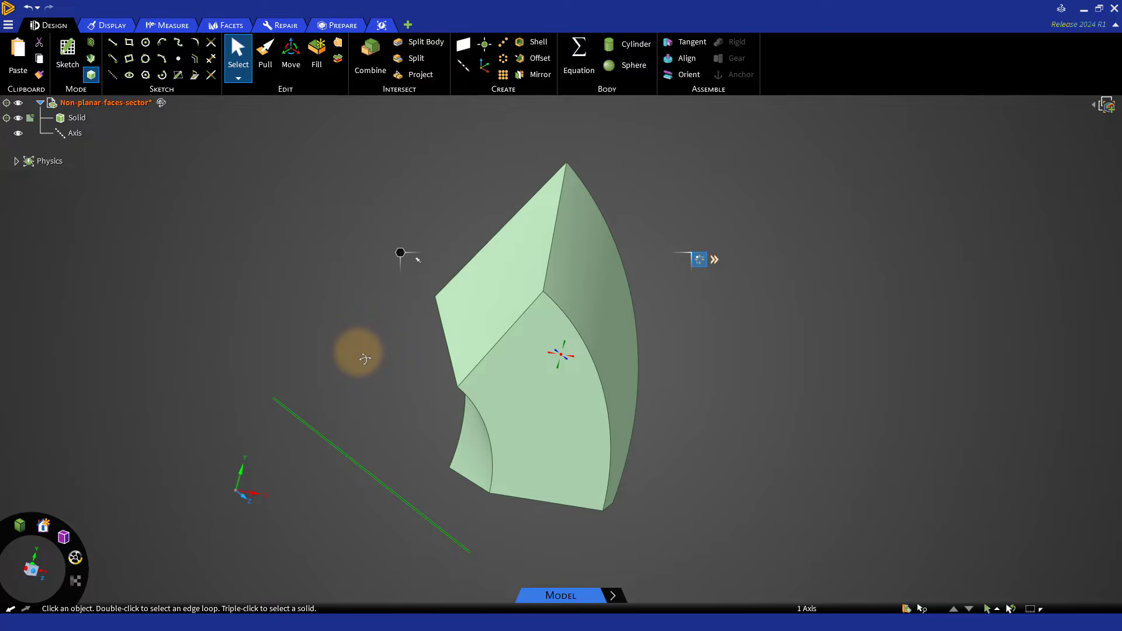
# - Measure the new axis against the world origin with XYZ vectors shown, reading offsets 5, 10 and 1.7229 mm
pyautogui.click(172, 25)
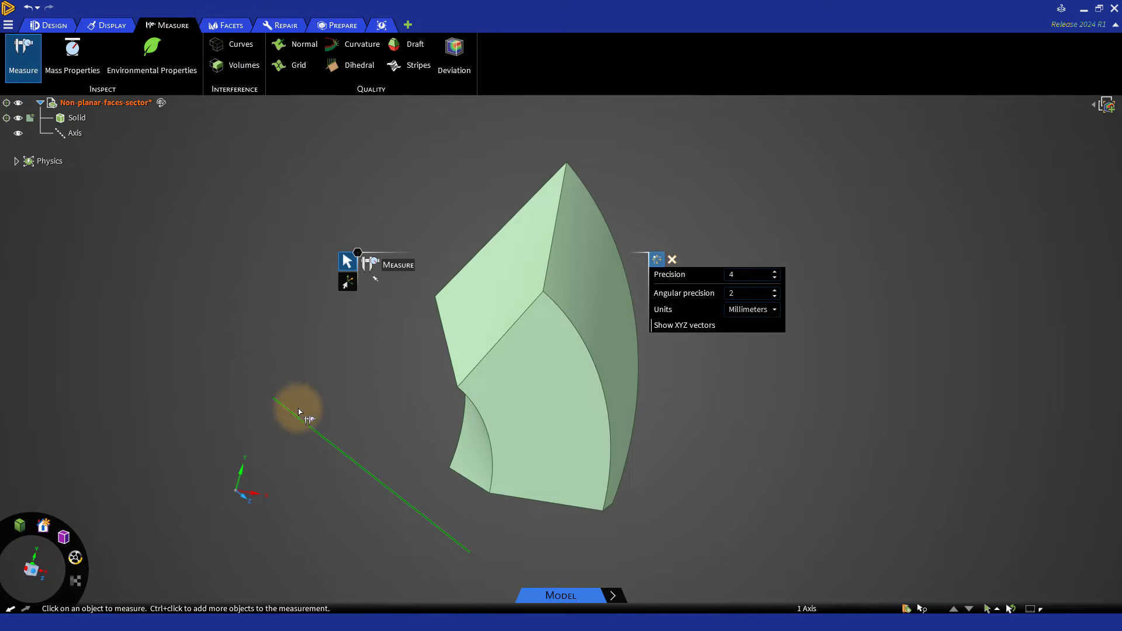
pyautogui.click(301, 412)
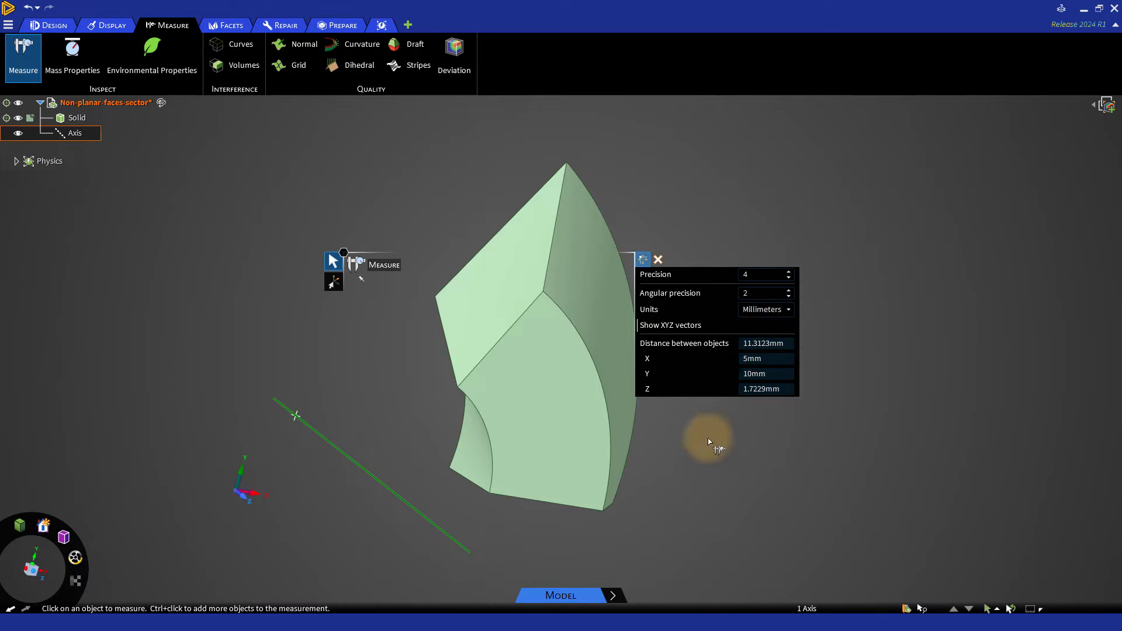
pyautogui.moveTo(695, 466)
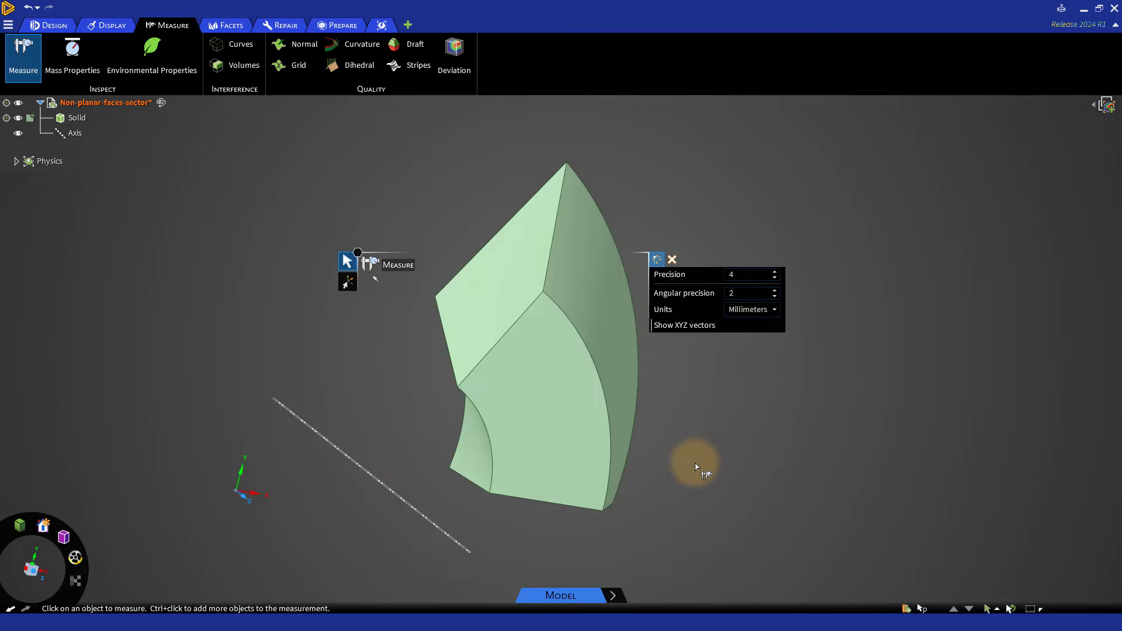
pyautogui.click(393, 498)
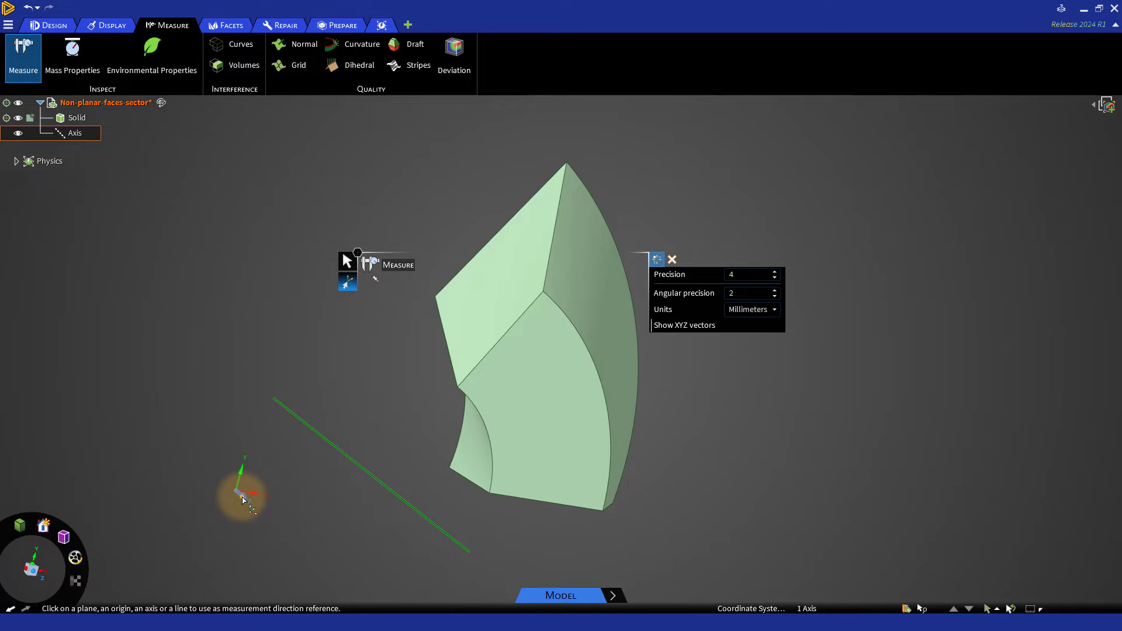
pyautogui.click(633, 501)
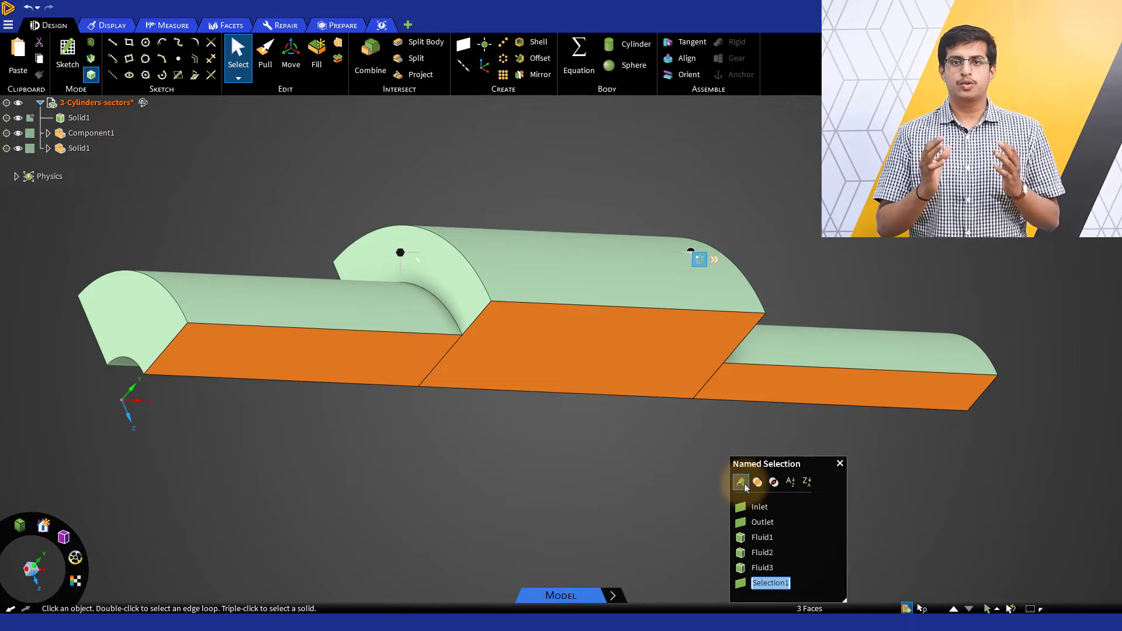
# - Rename the named selection of the three side faces to Side1
pyautogui.click(742, 481)
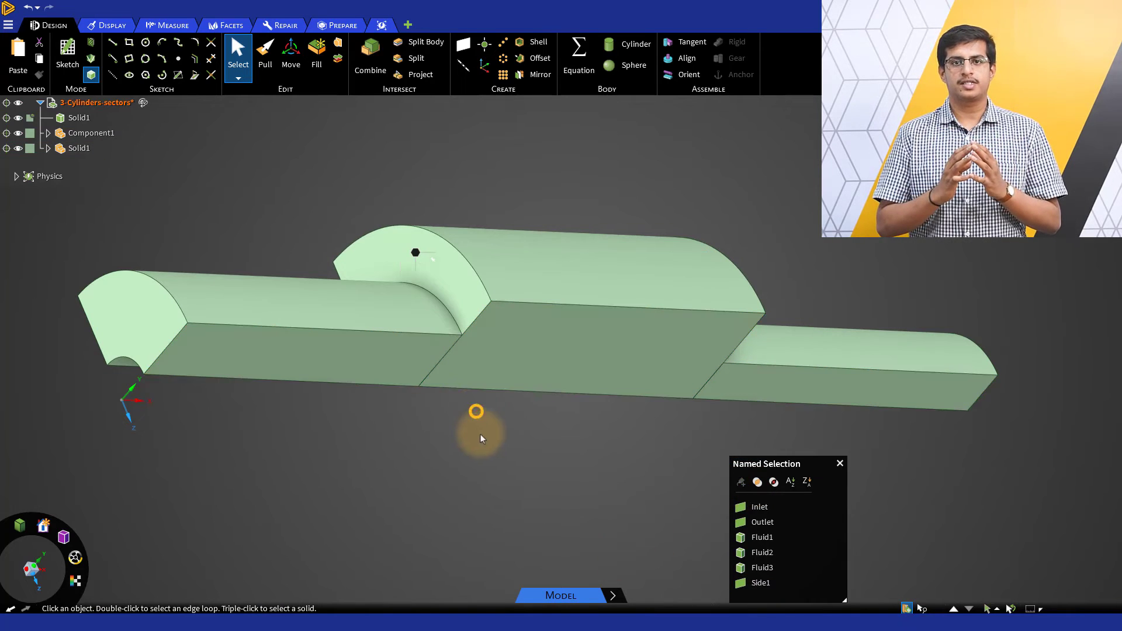